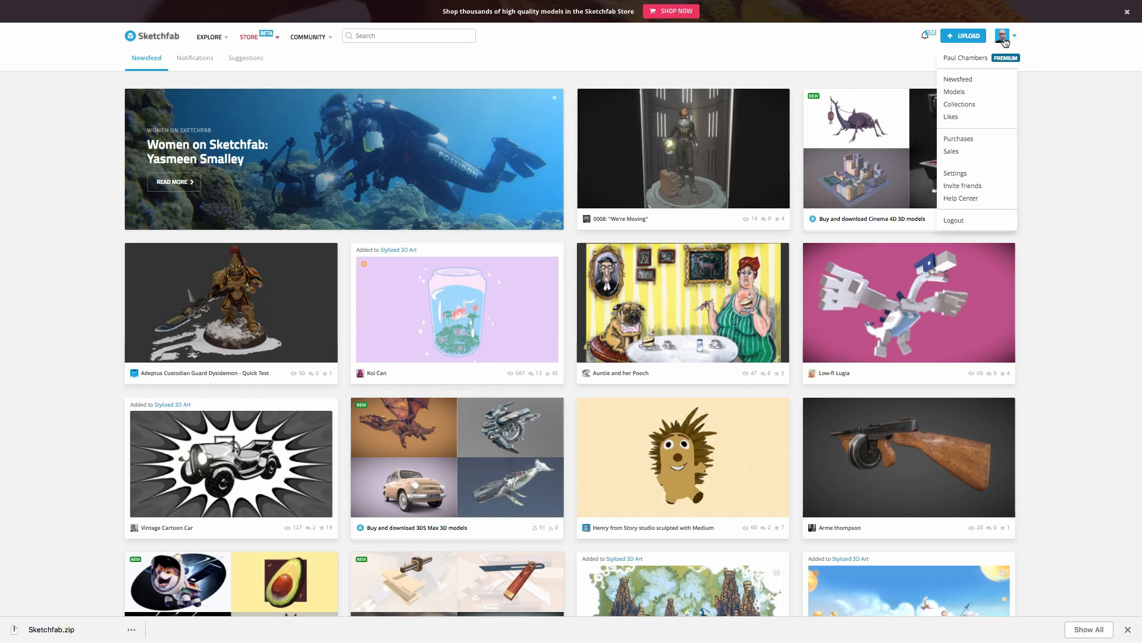
mouse_move(988, 171)
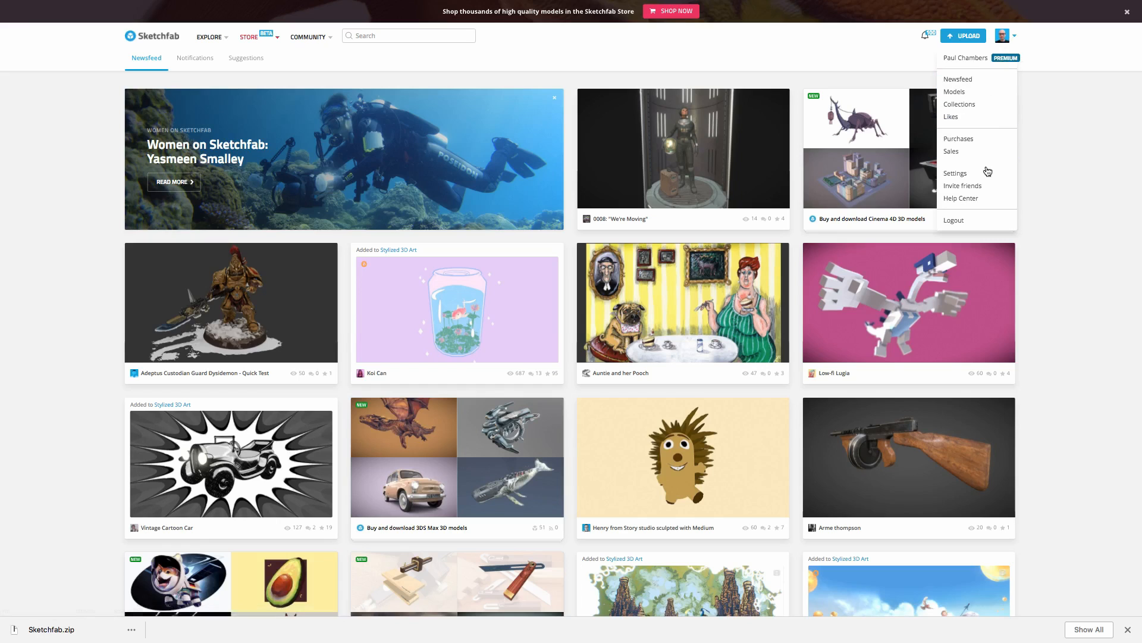
Step: View the Account tab with Premium plan and PayPal status, then begin a new model upload
click(956, 173)
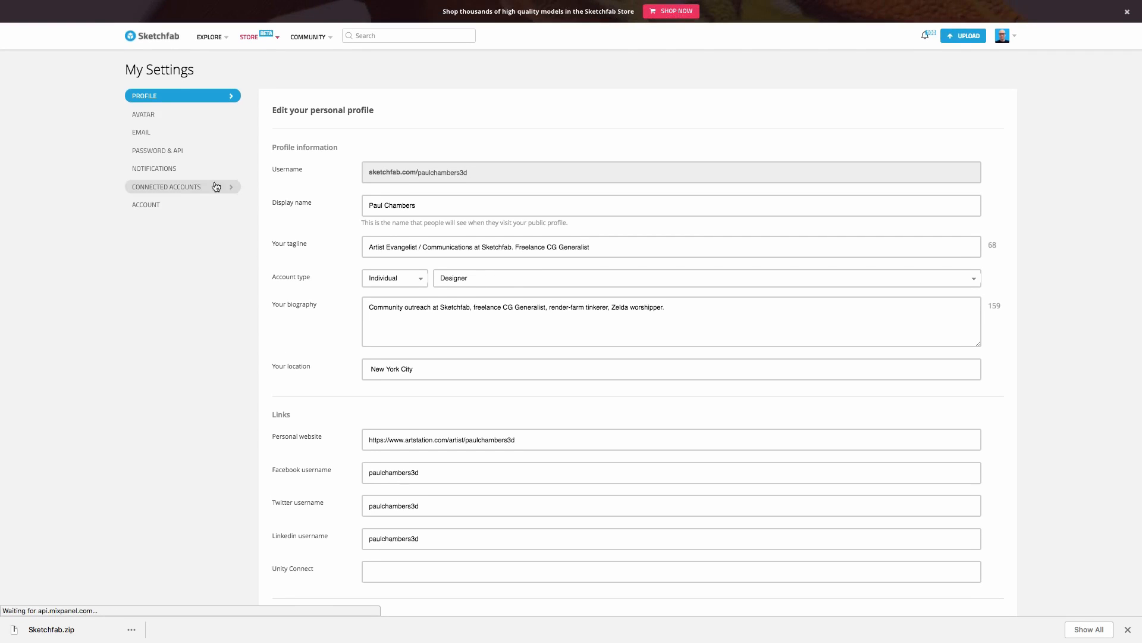
click(146, 204)
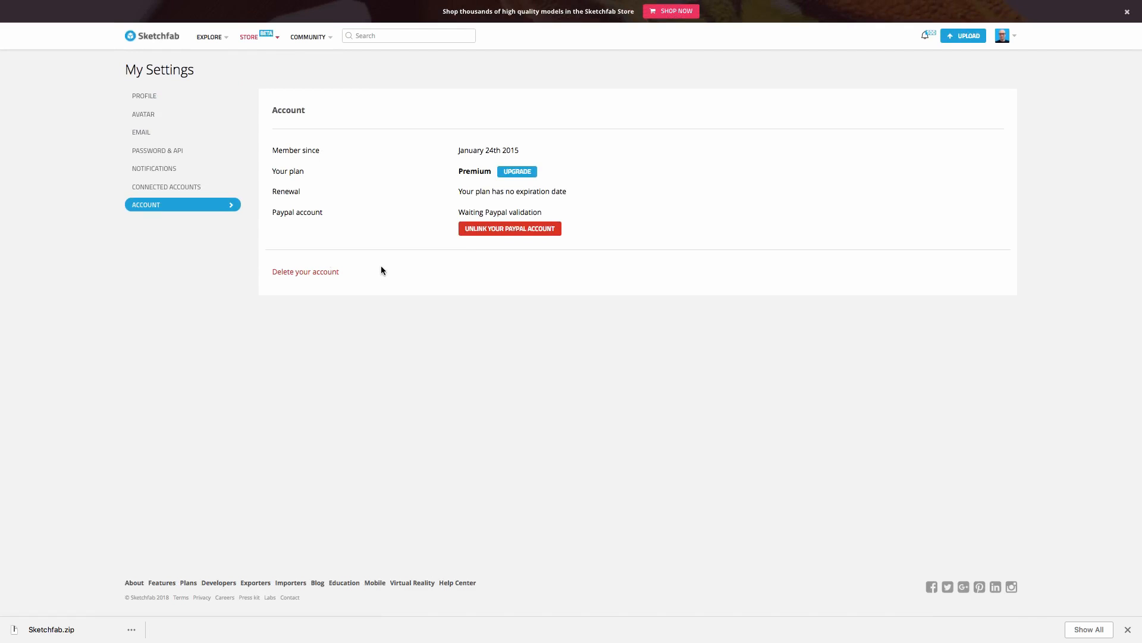
mouse_move(376, 274)
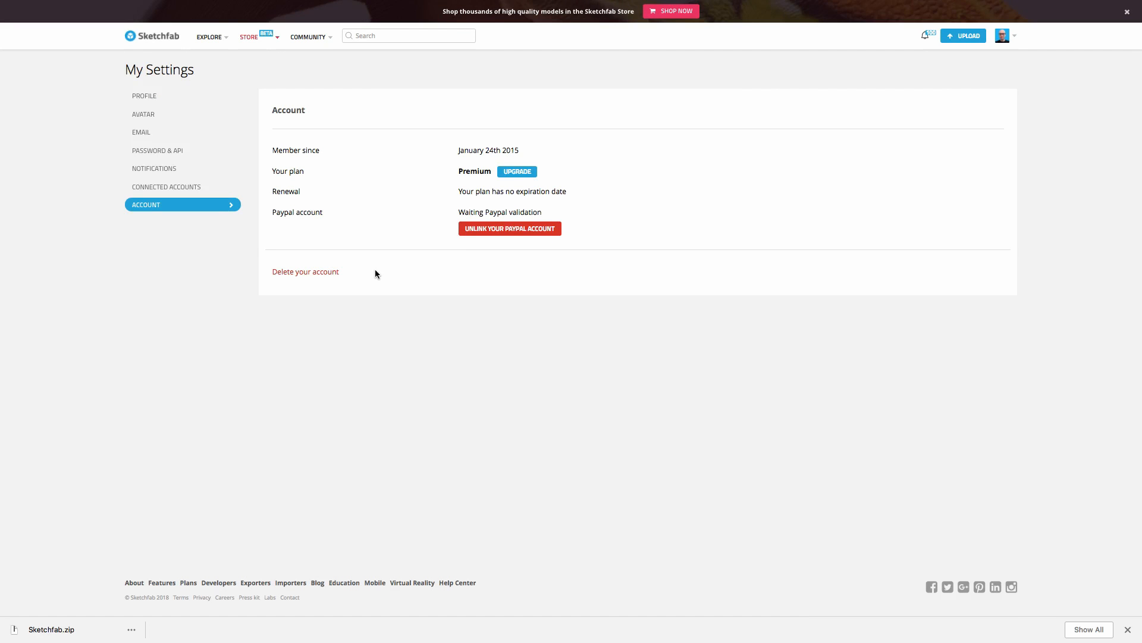
click(963, 35)
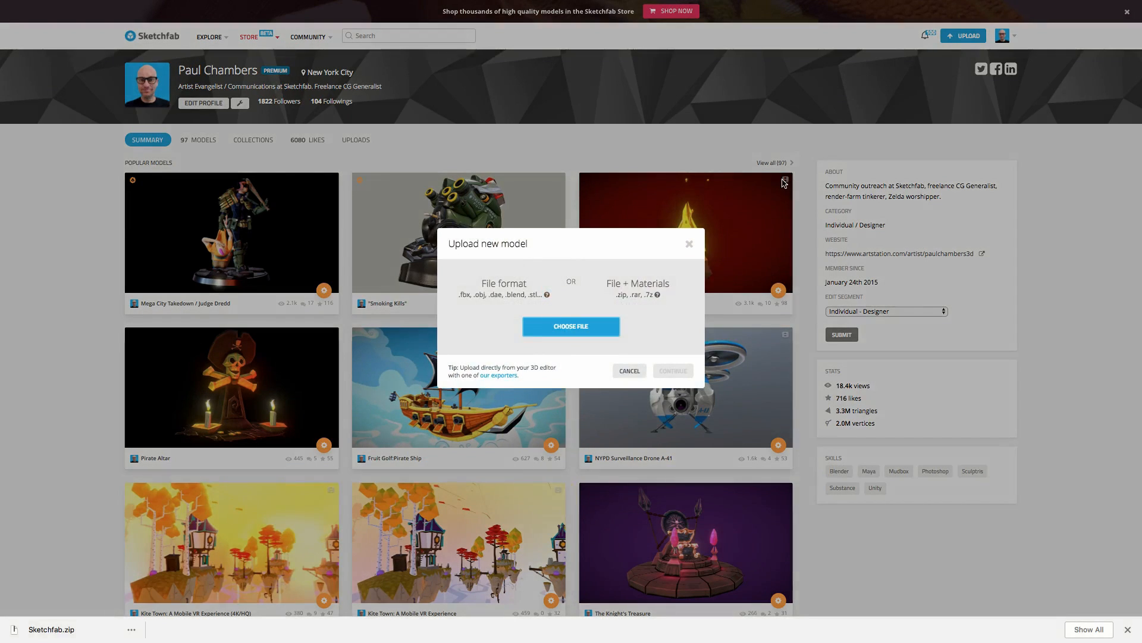
mouse_move(499, 375)
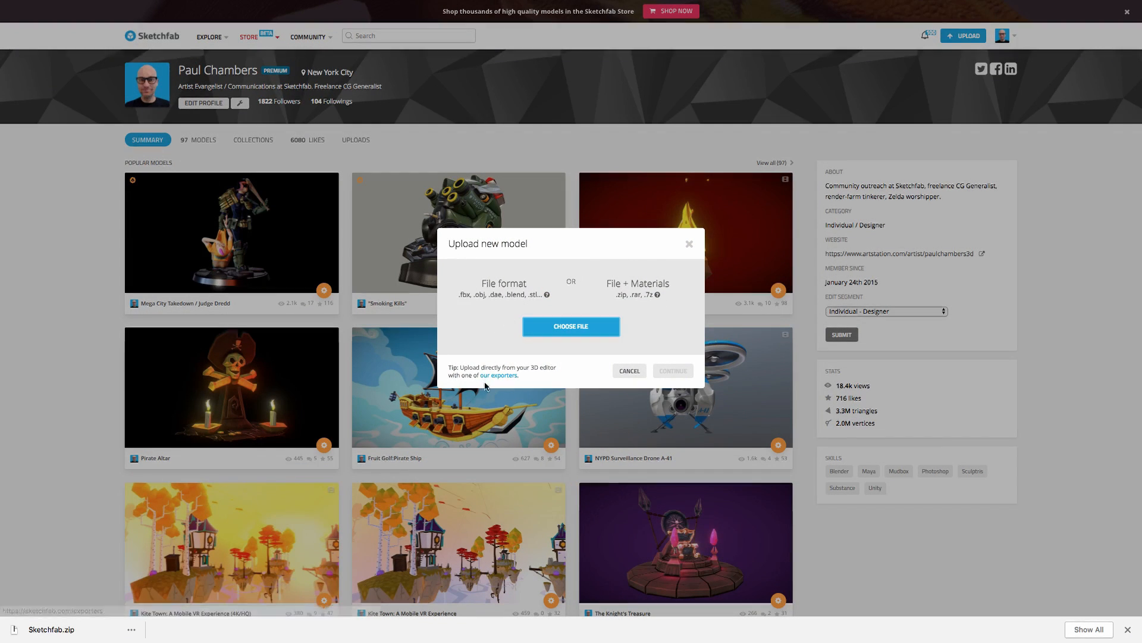
mouse_move(539, 379)
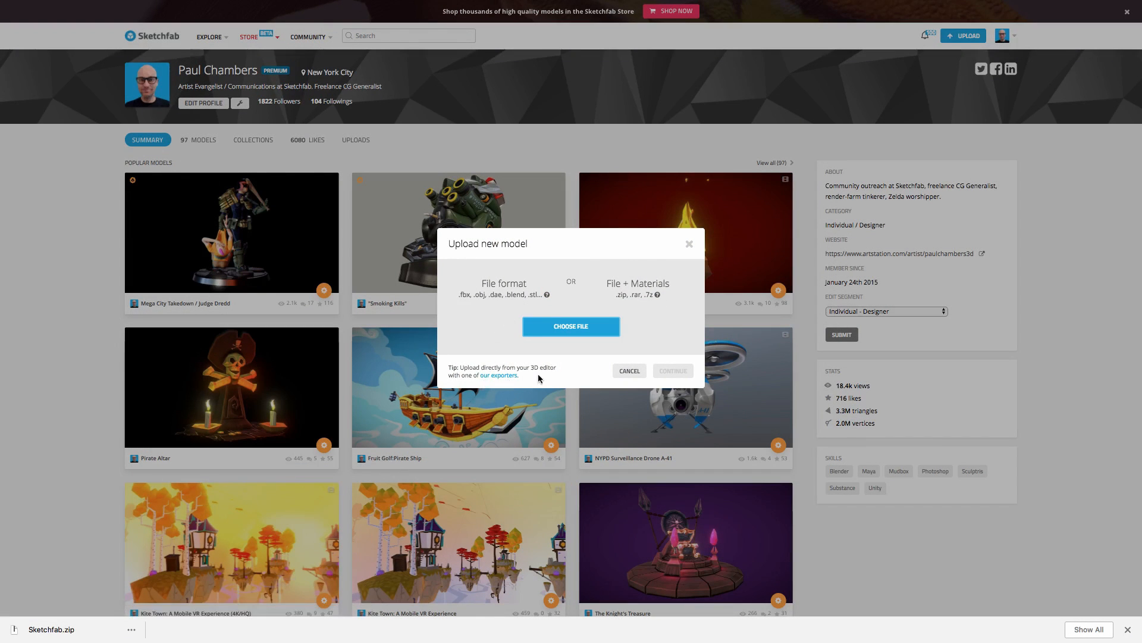
mouse_move(570, 326)
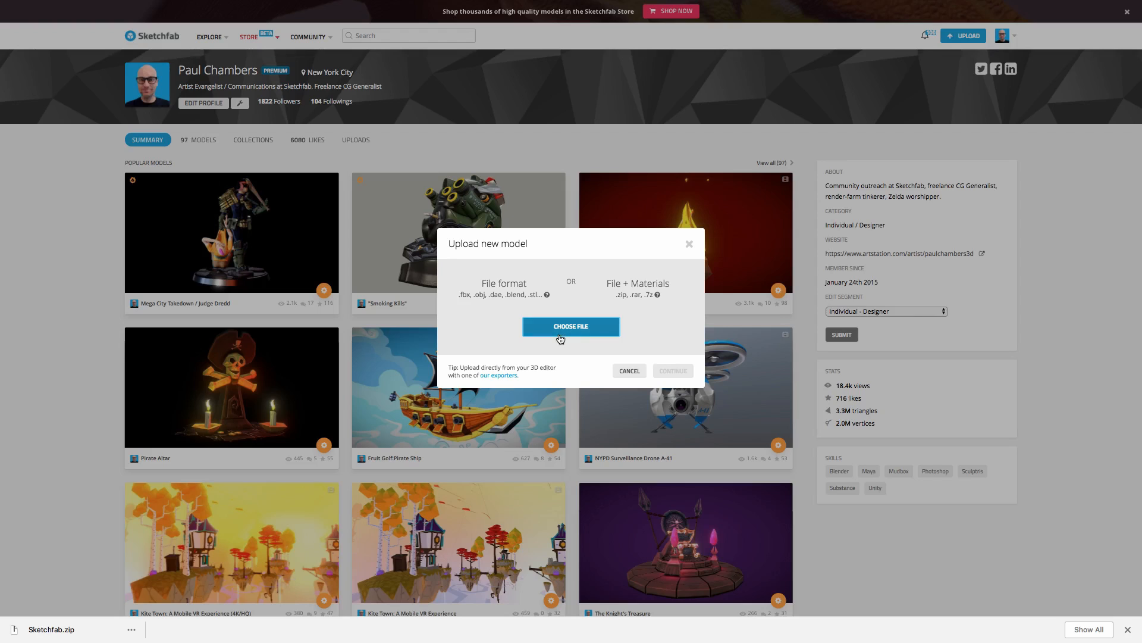
Step: Browse for the skull model file to upload from the Upload new model dialog
click(570, 326)
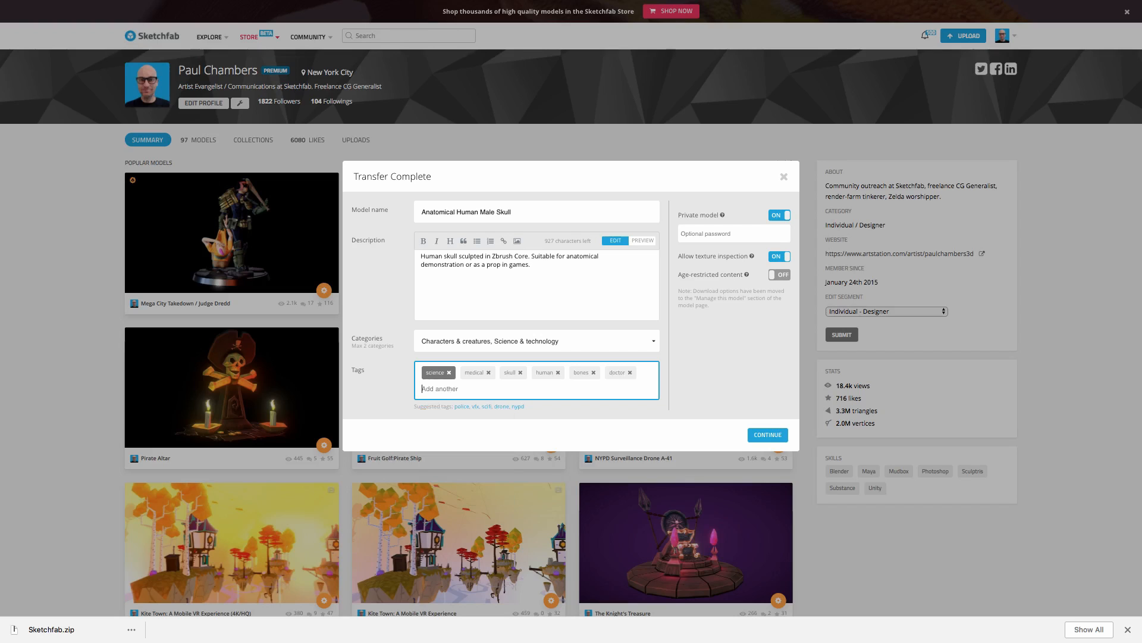
mouse_move(690, 388)
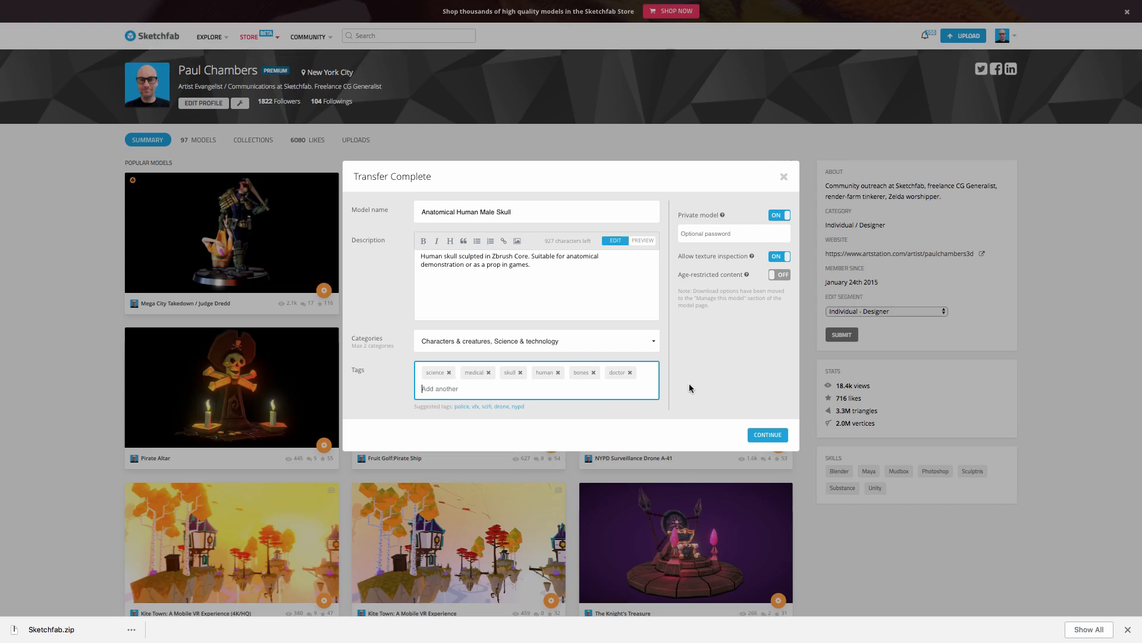
Step: Continue past the filled-in name, description, categories and tags into the 3D editor
click(766, 434)
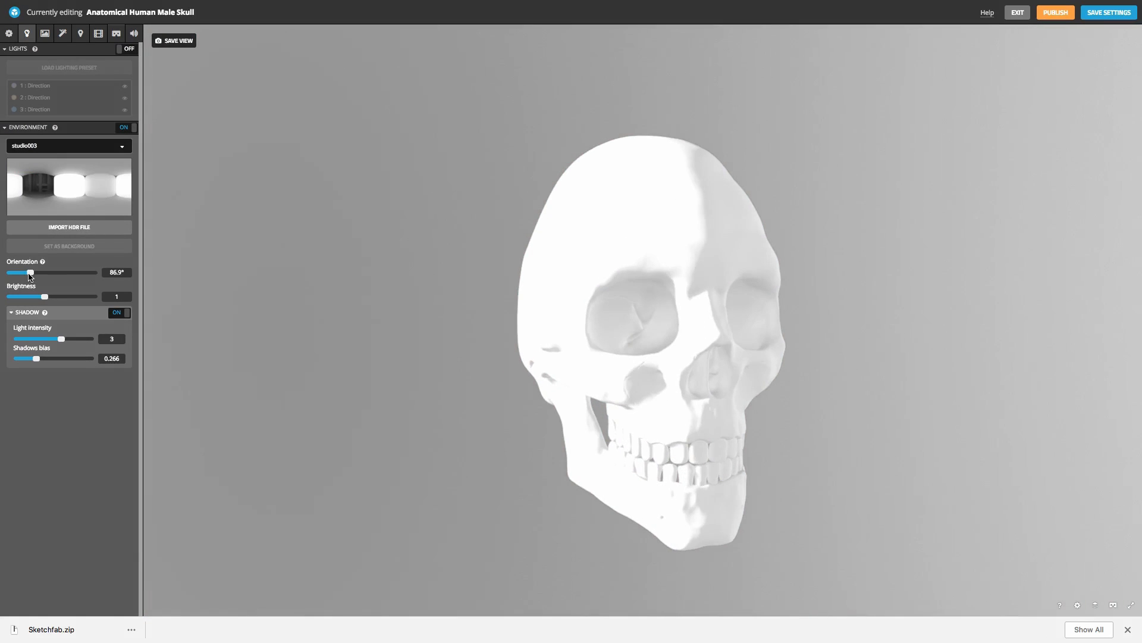
Step: Rotate the environment orientation and apply the skin_clay.png matcap to the skull
drag(31, 271, 69, 272)
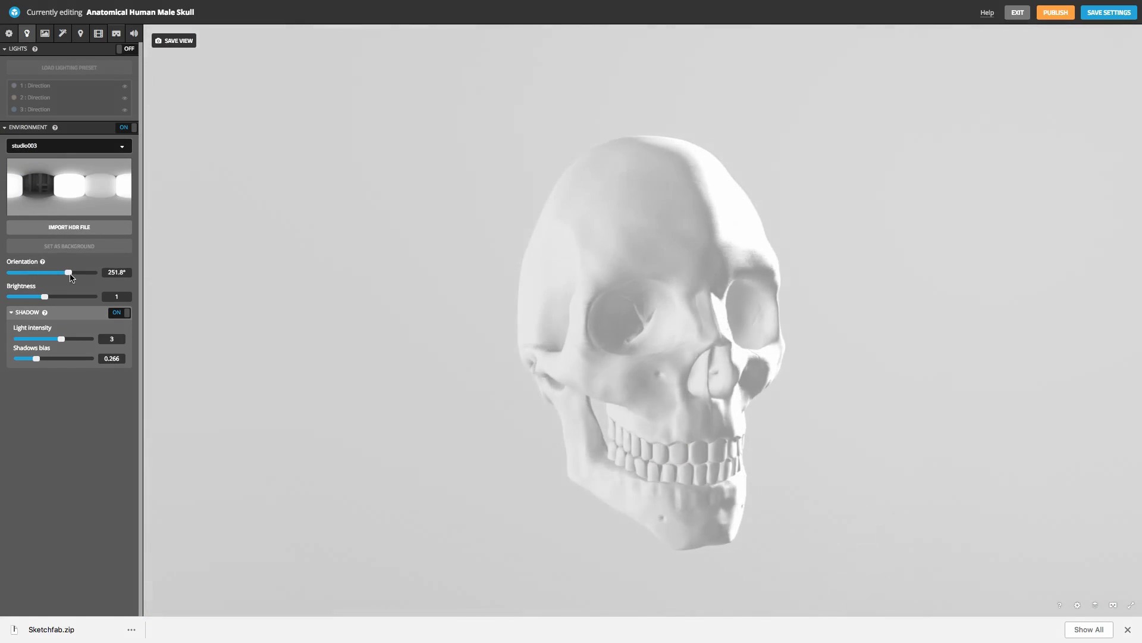
click(44, 33)
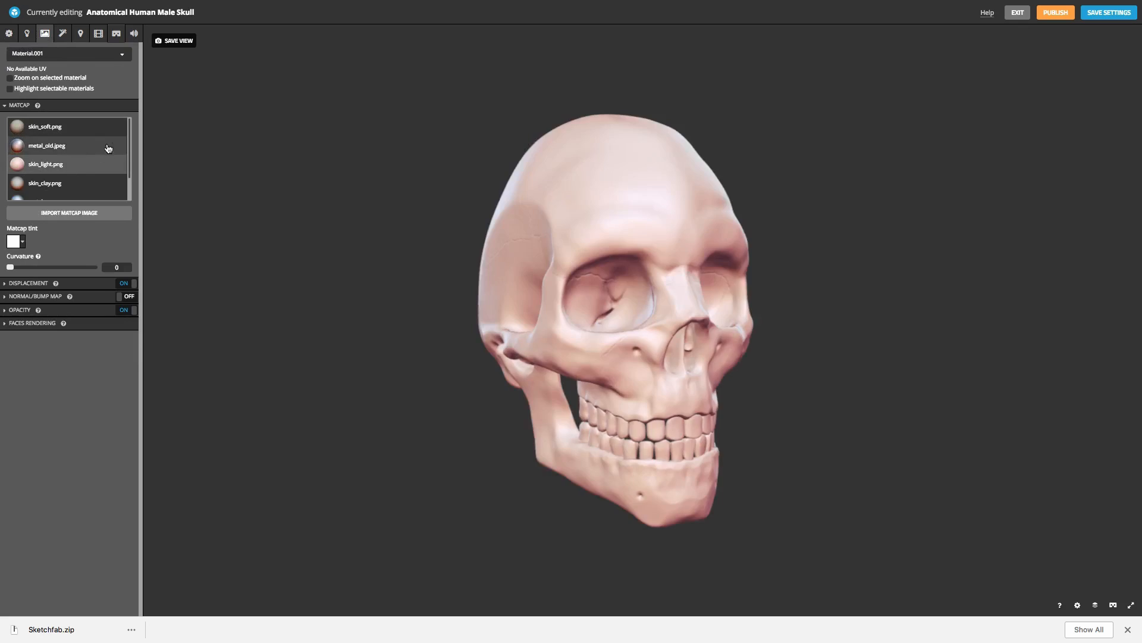
scroll(down, 3)
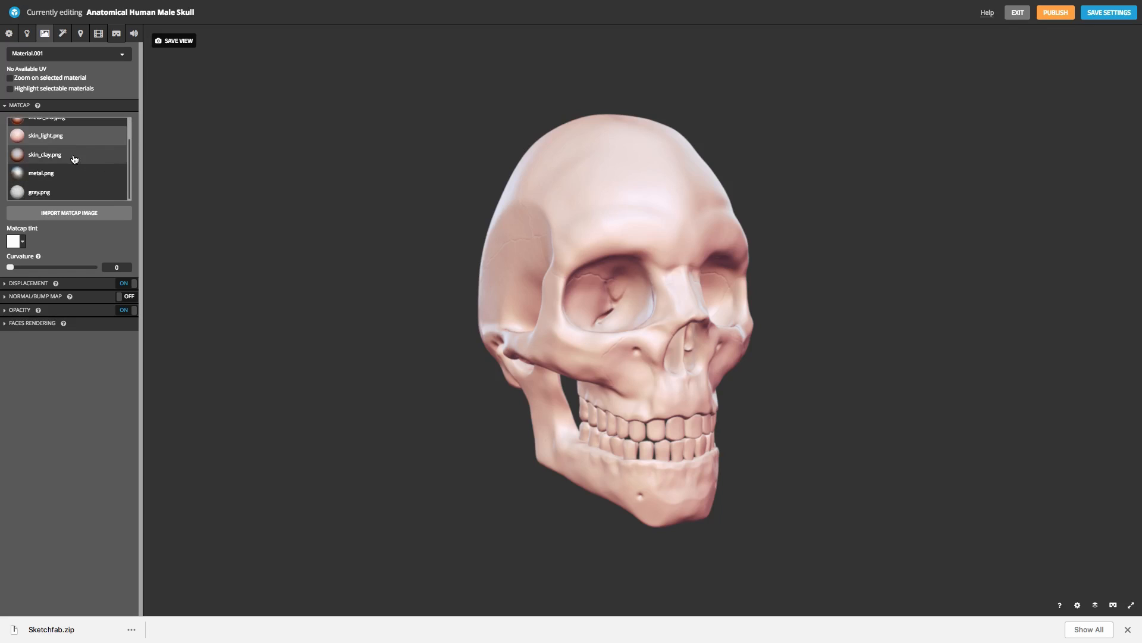
click(1017, 12)
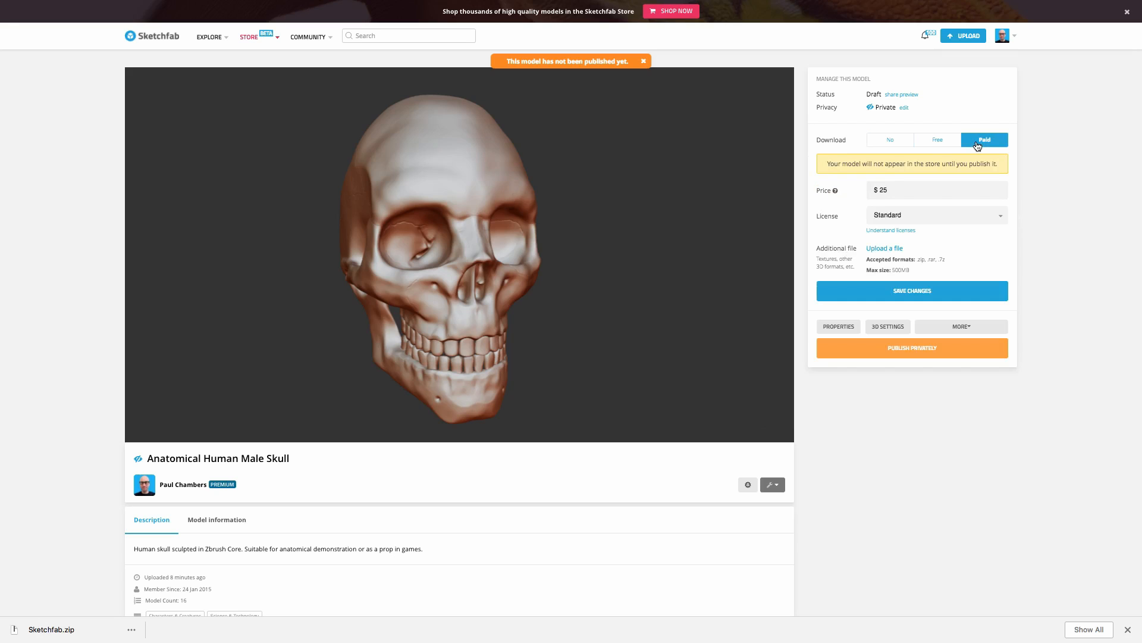
mouse_move(942, 176)
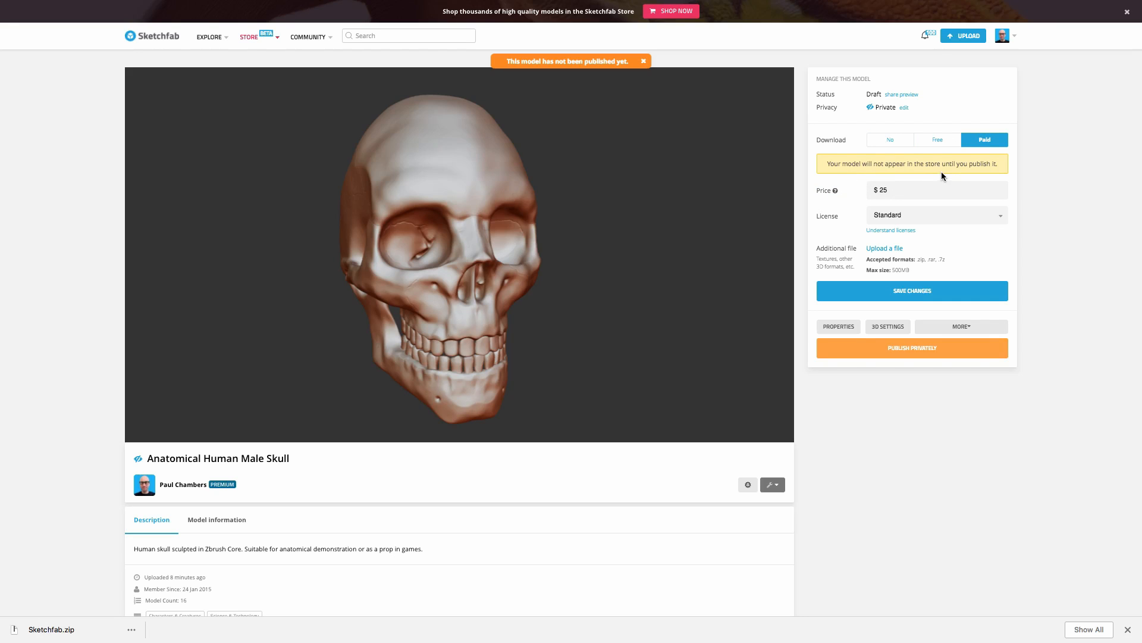
Step: Set the paid download price to $15, review the licence, and save the changes
click(936, 191)
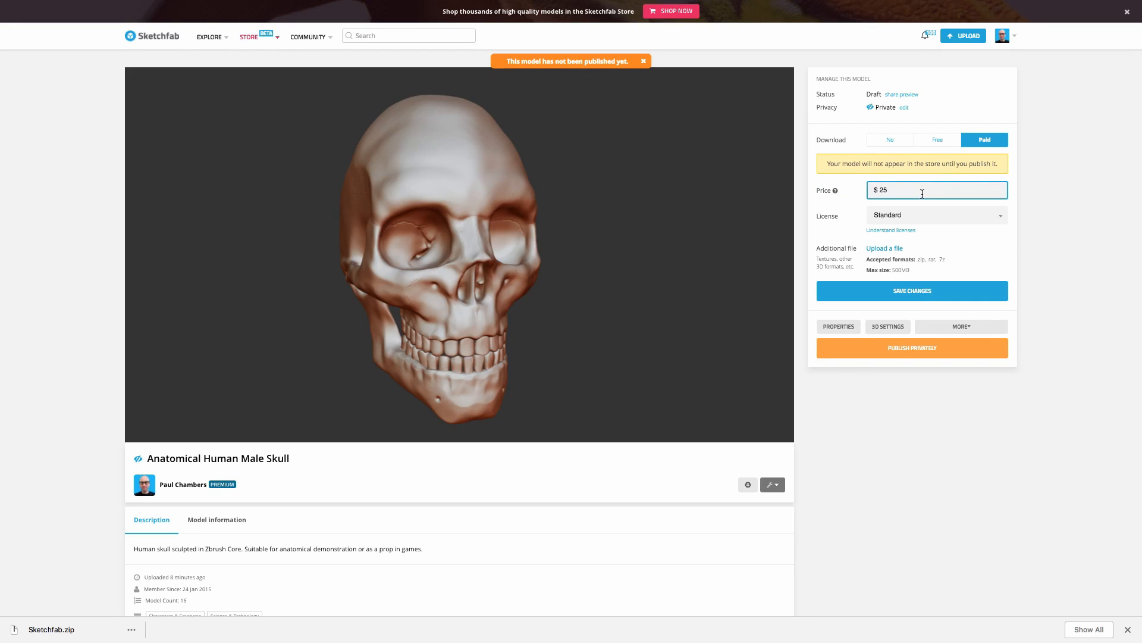
text(15)
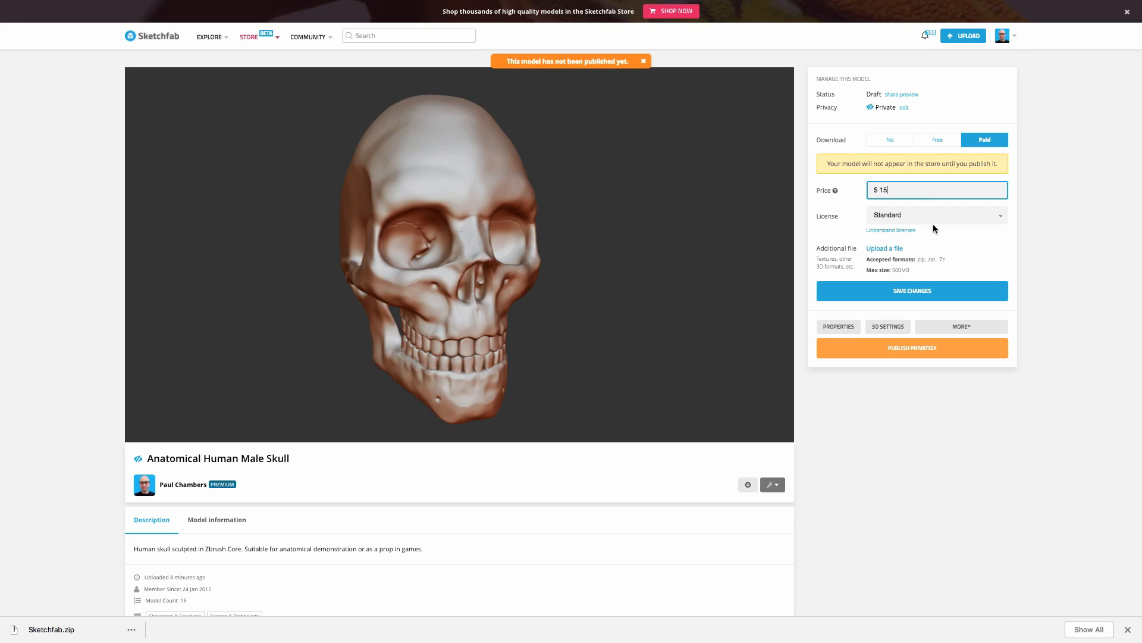
click(937, 215)
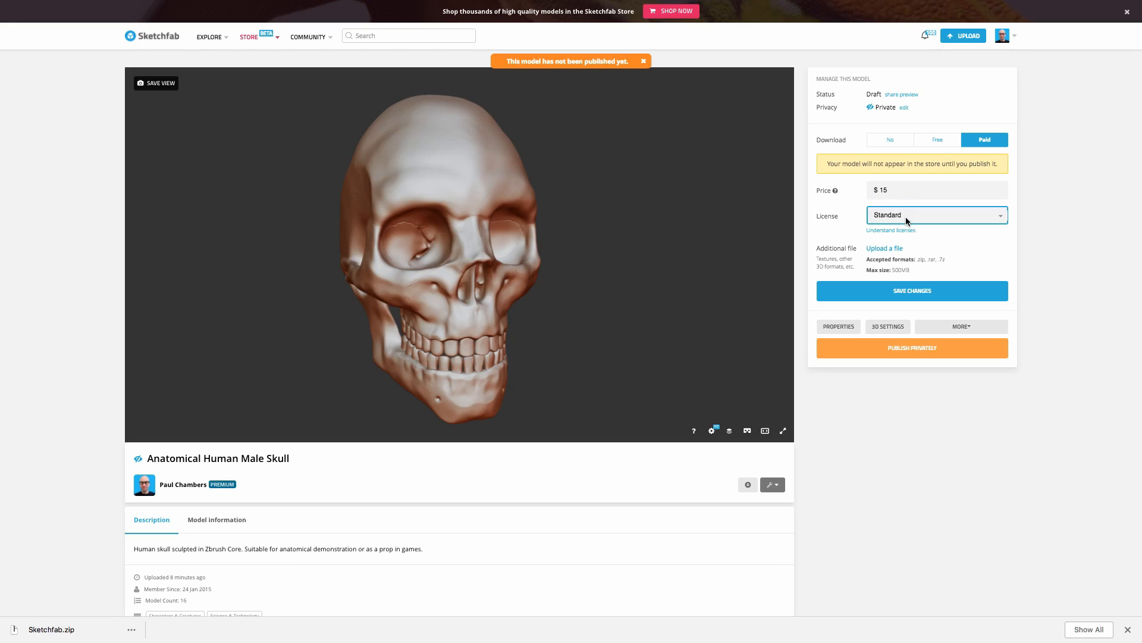
click(935, 215)
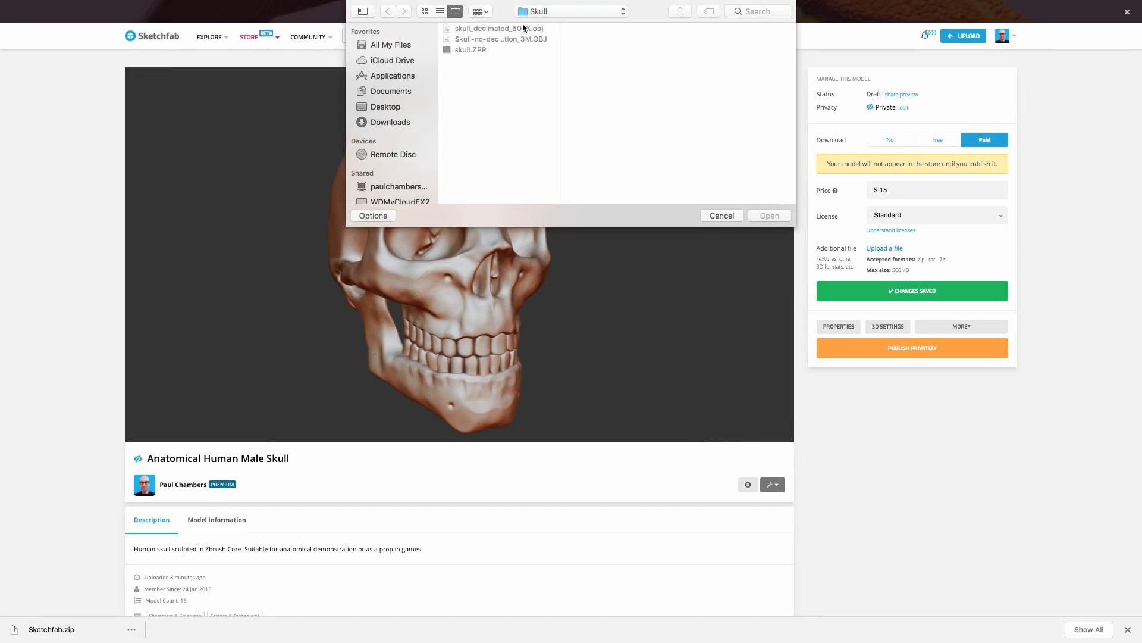
Step: Select Skull.zip from the Desktop as the model's additional download file
click(385, 106)
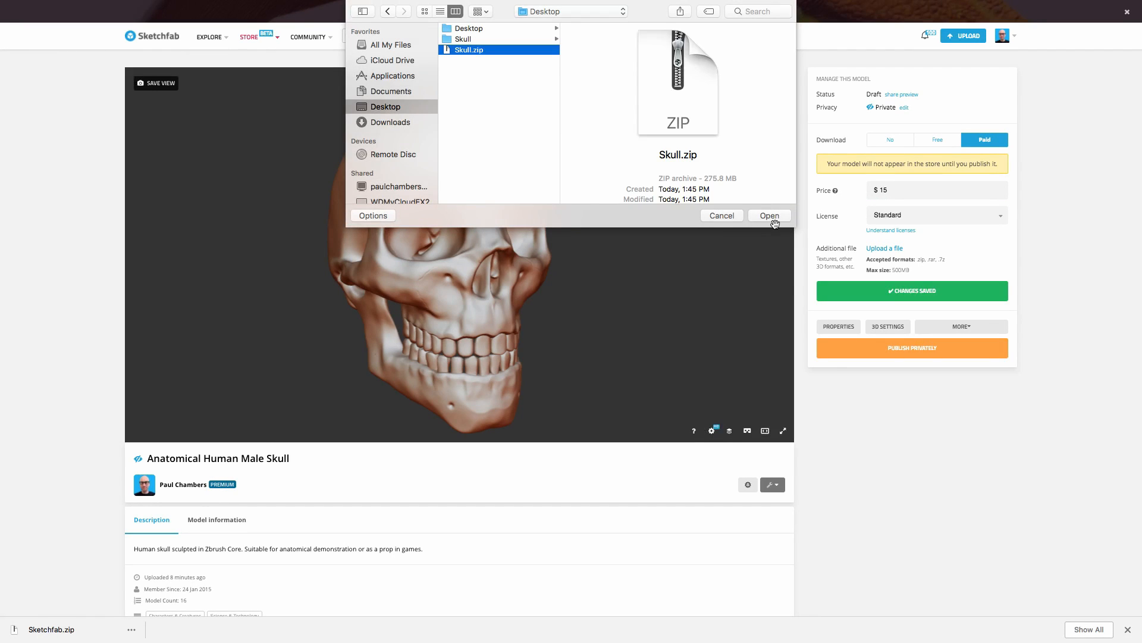
click(768, 216)
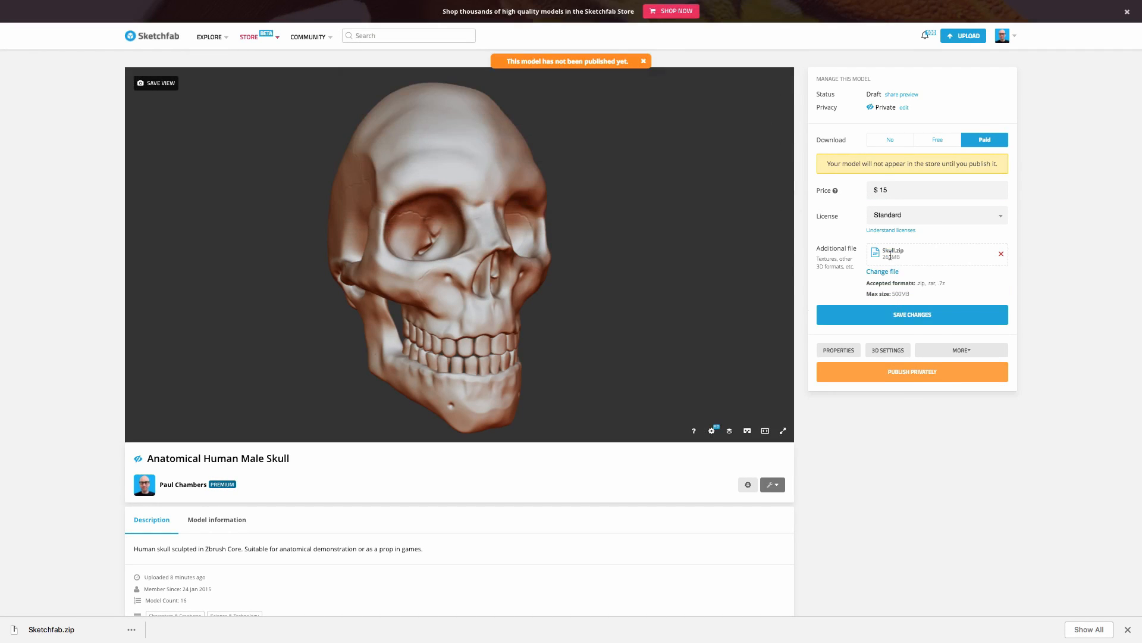